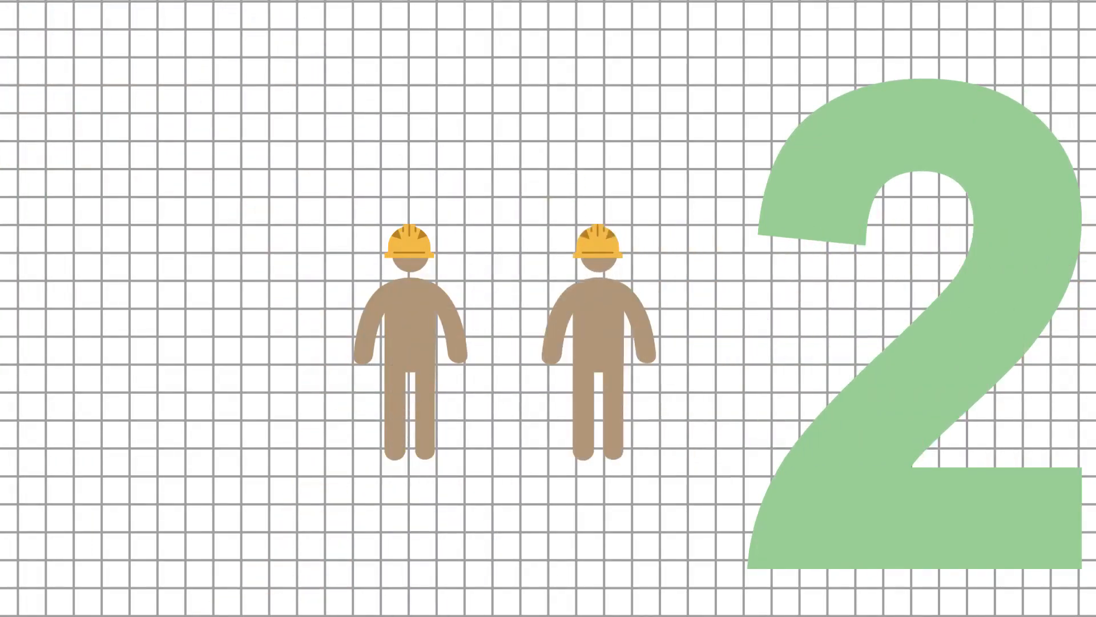
pyautogui.write('other professionals licens')
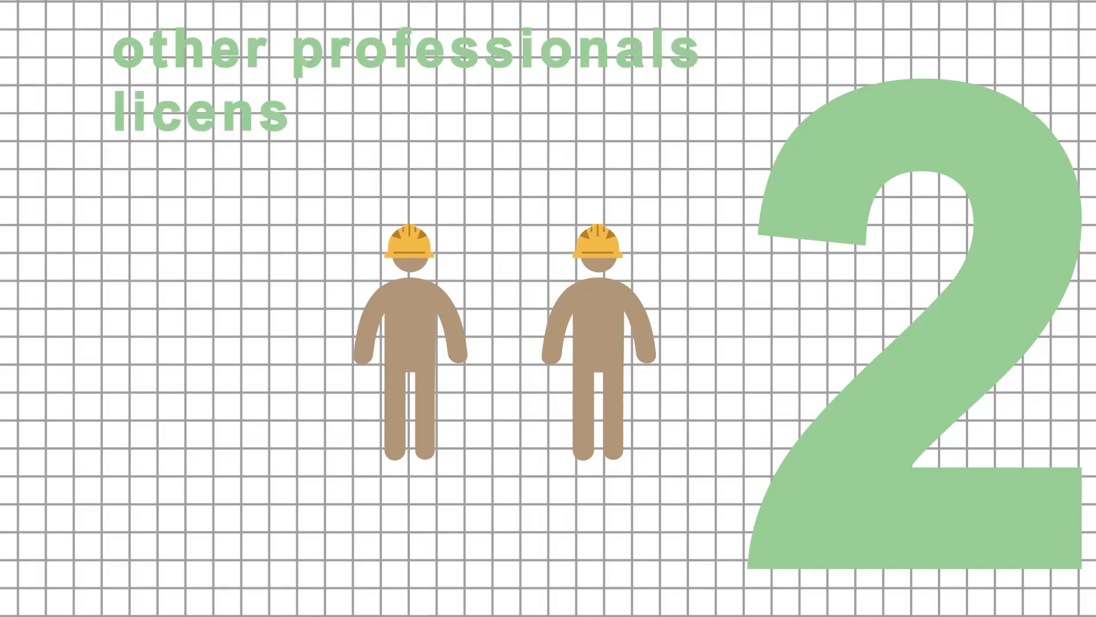